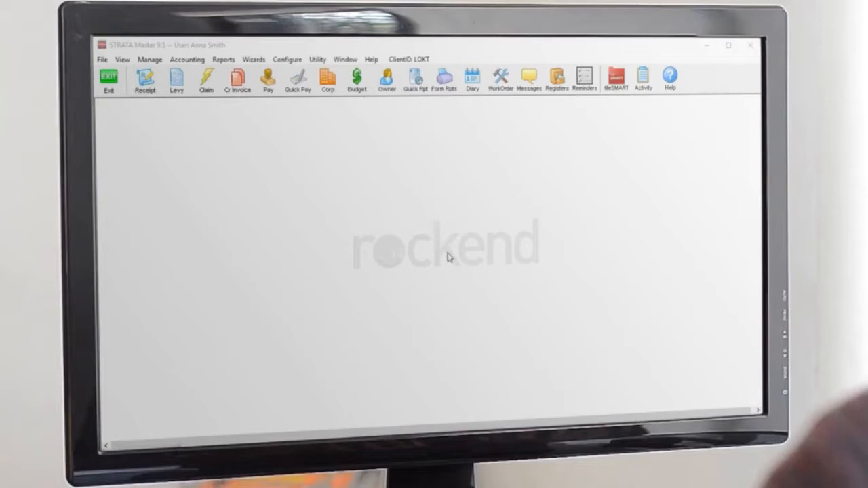
mouse_move(561, 130)
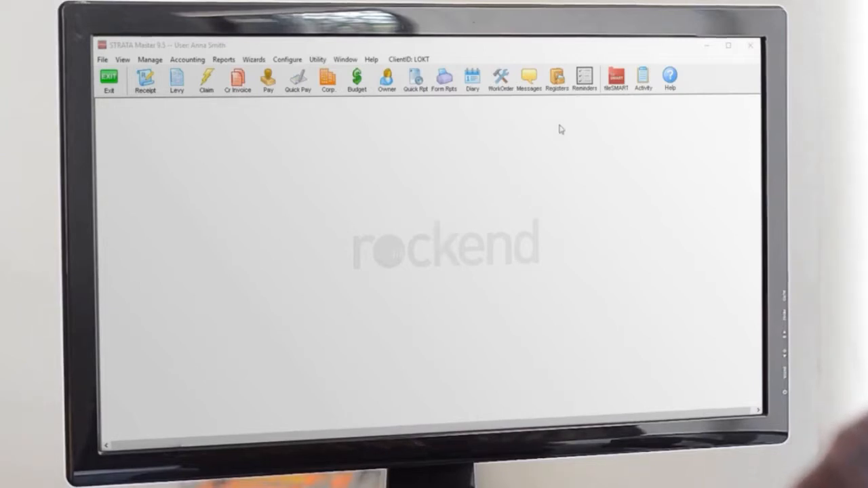
Show the Reminders list of due reminders for every manager and function.
click(584, 77)
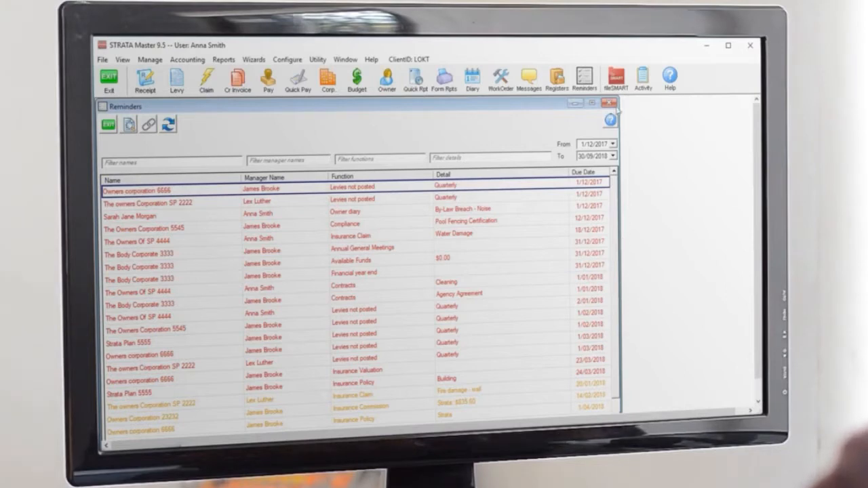
Close the Reminders list, returning to the empty main workspace.
click(607, 103)
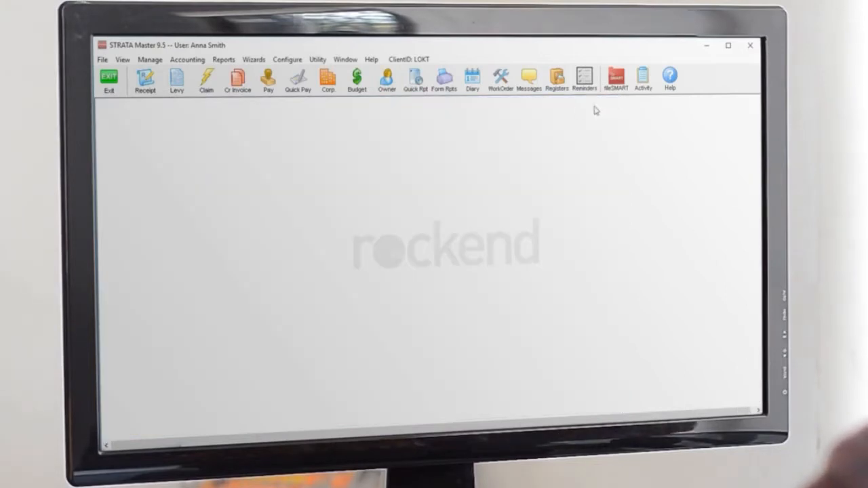
mouse_move(585, 110)
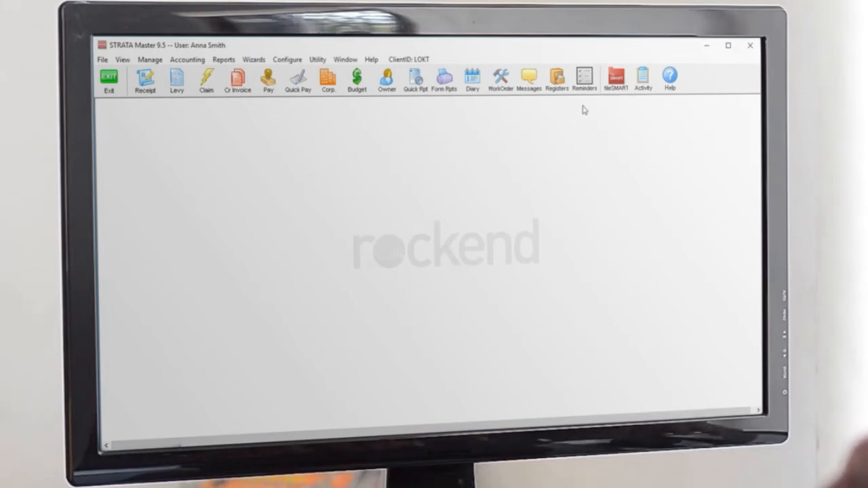
mouse_move(584, 109)
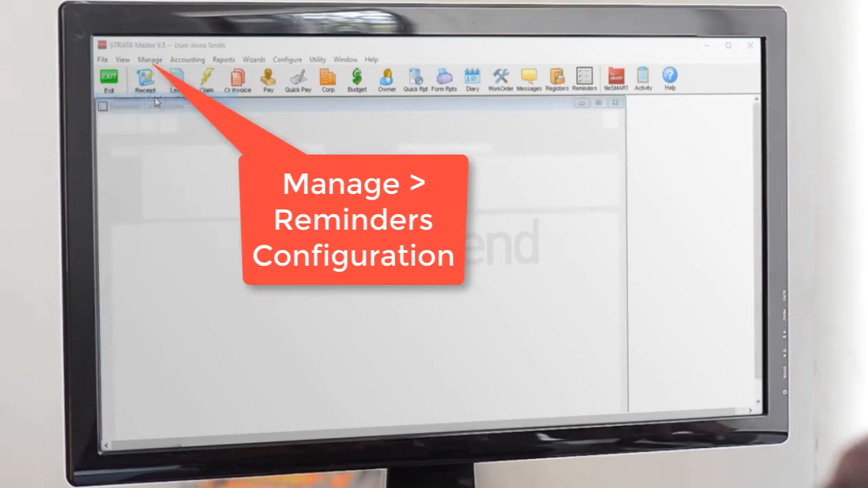
click(149, 60)
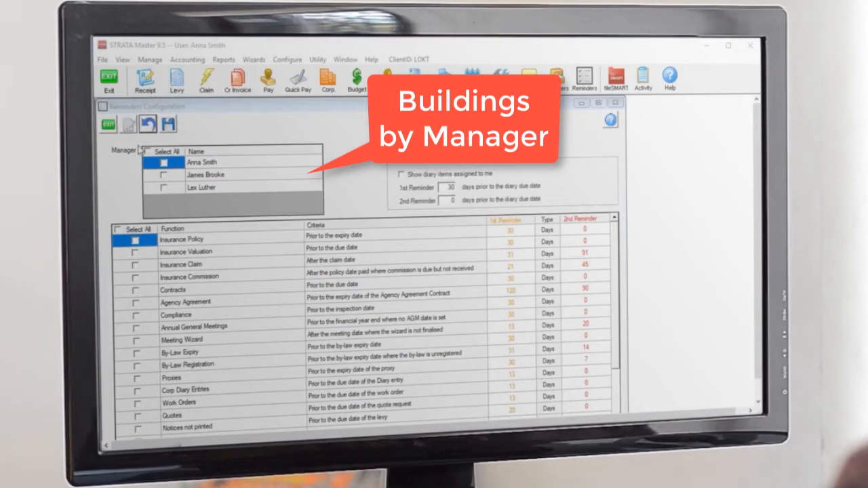
click(146, 151)
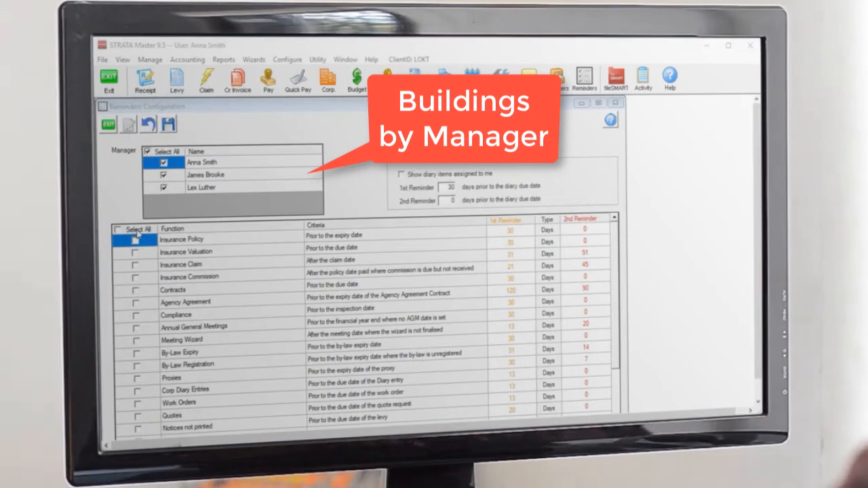
click(136, 252)
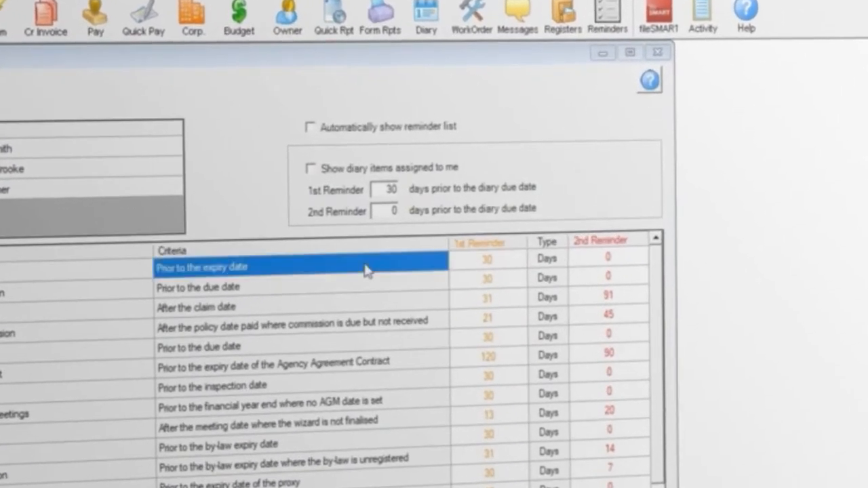
mouse_move(605, 263)
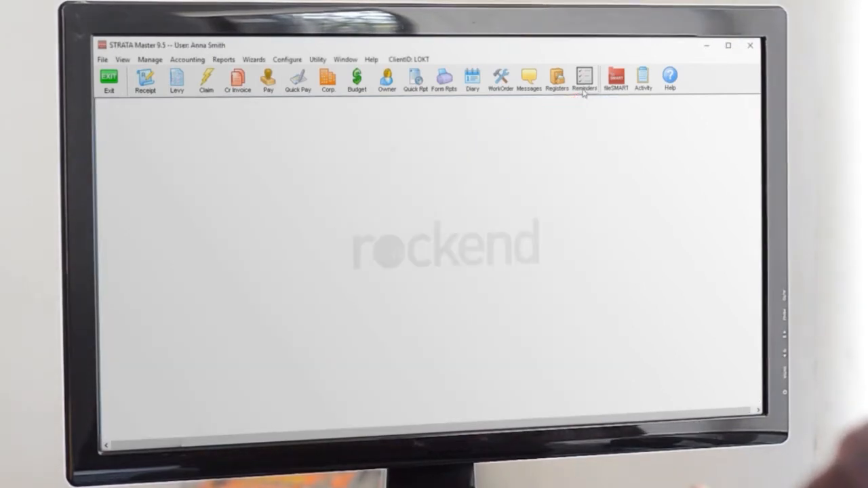
Reopen the Reminders list, now filtered to insurance claim, policy, valuation and commission entries.
click(583, 77)
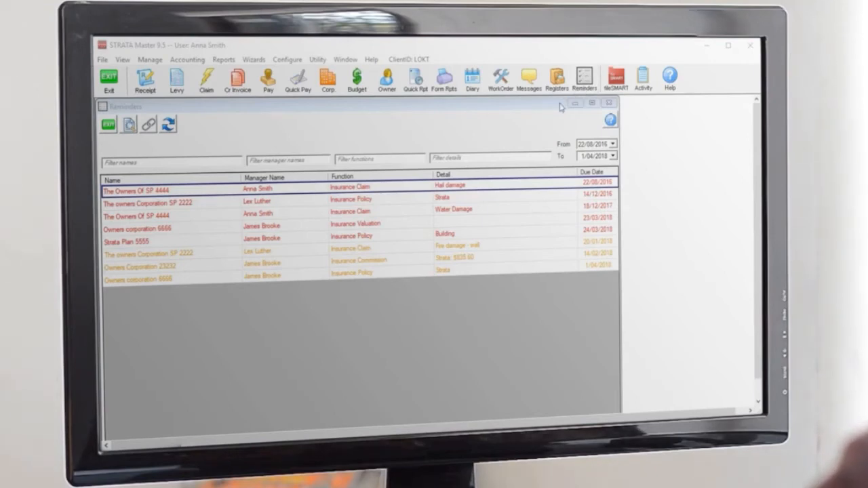
mouse_move(590, 214)
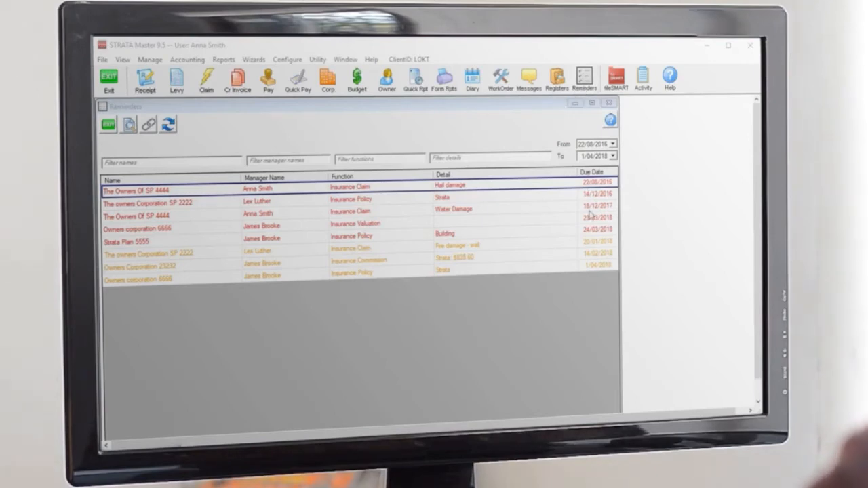